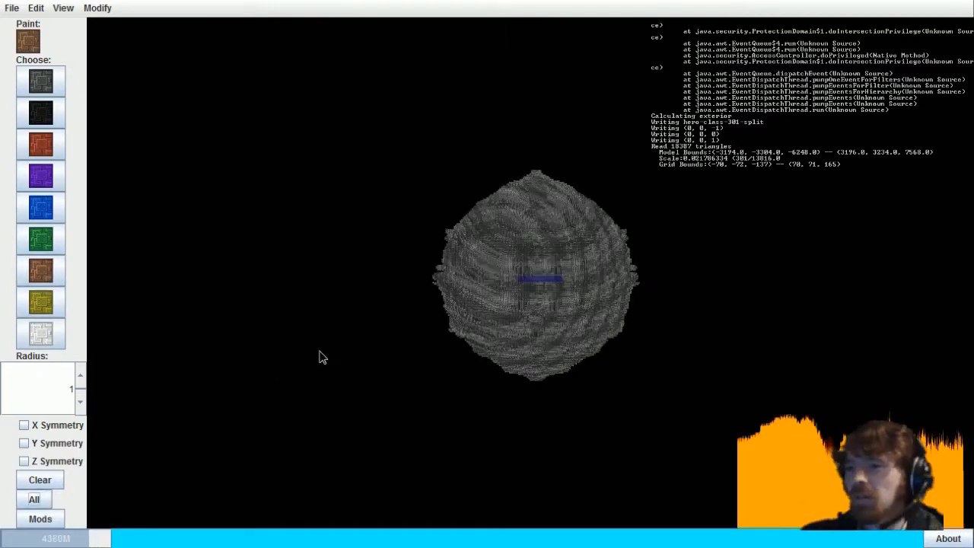
- Apply the yellow hull texture to every block of the model with All
left_click(35, 8)
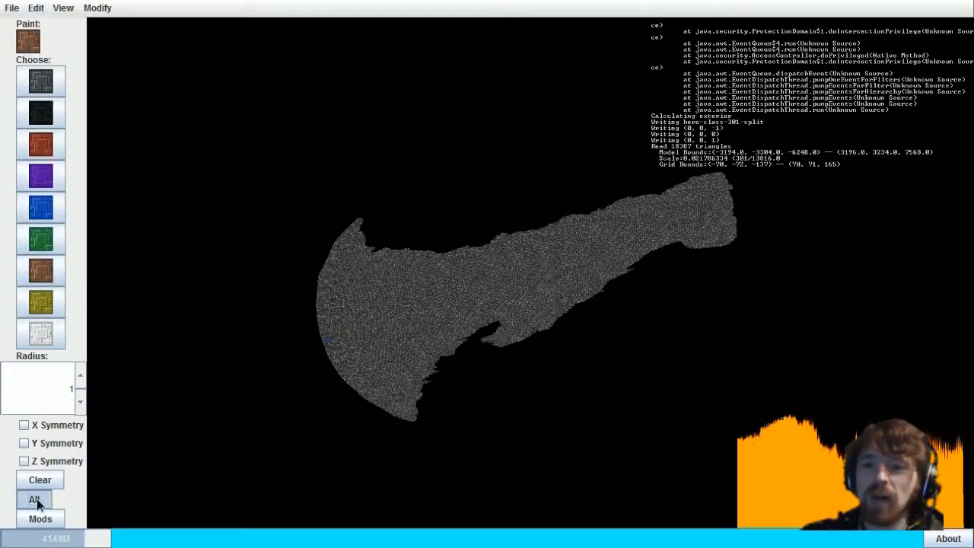
left_click(34, 499)
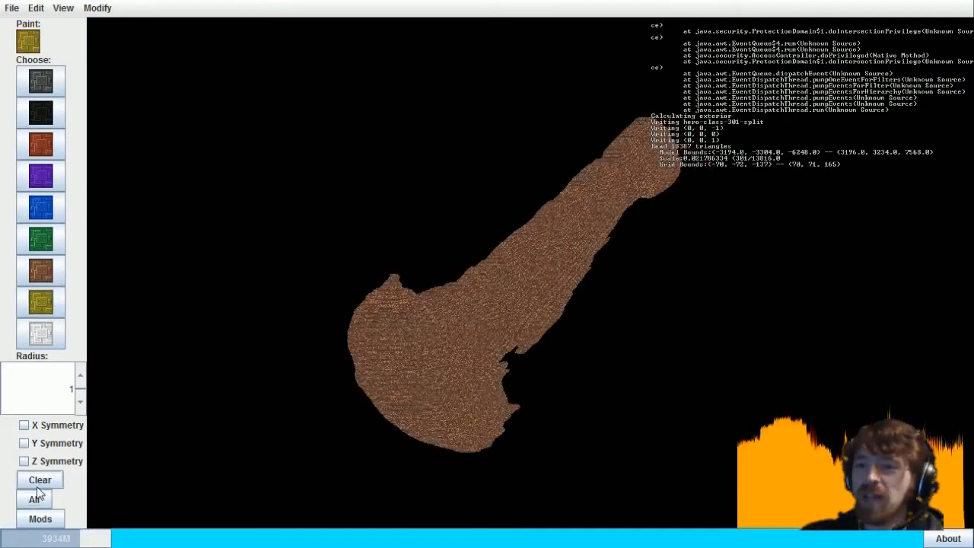
left_click(33, 499)
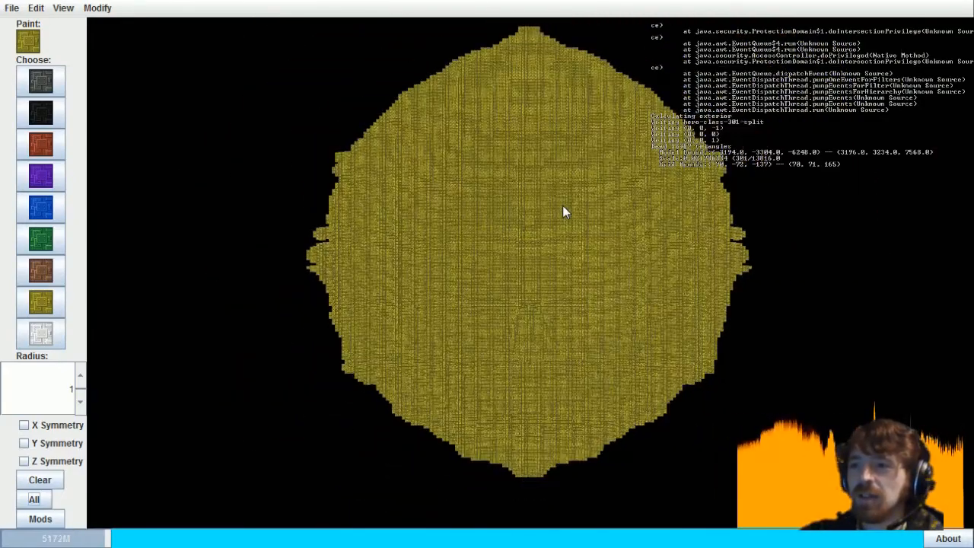
- Split the yellow model with a selection plane covering one half
left_click(36, 7)
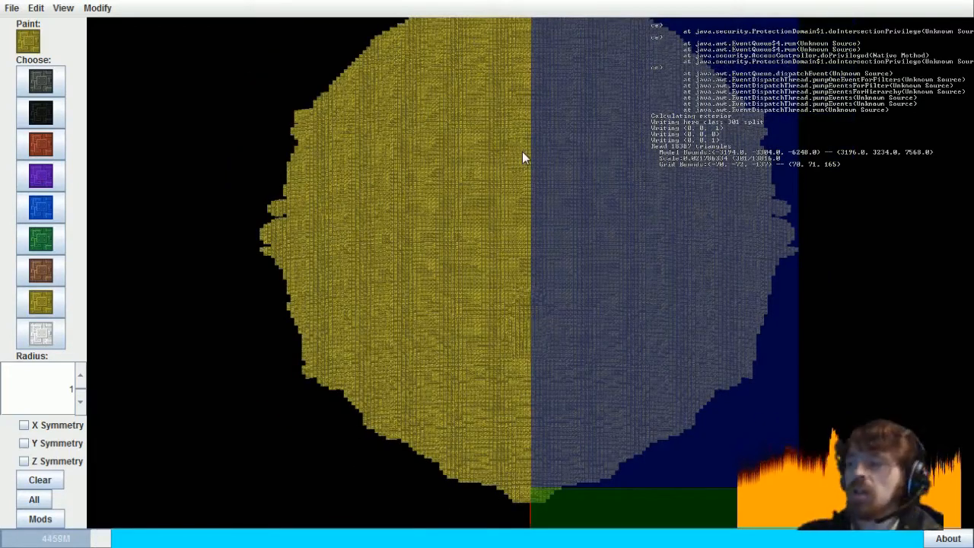
mouse_move(493, 160)
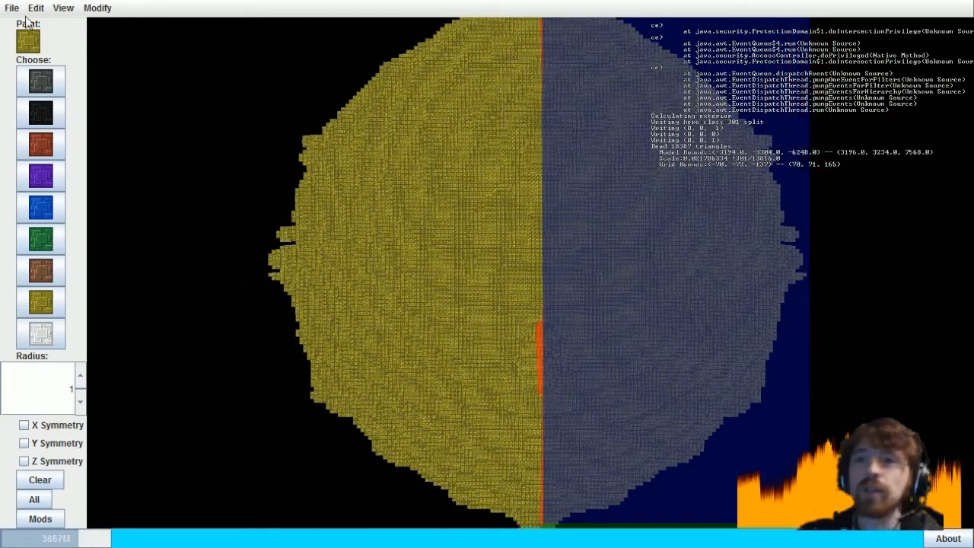
left_click(36, 7)
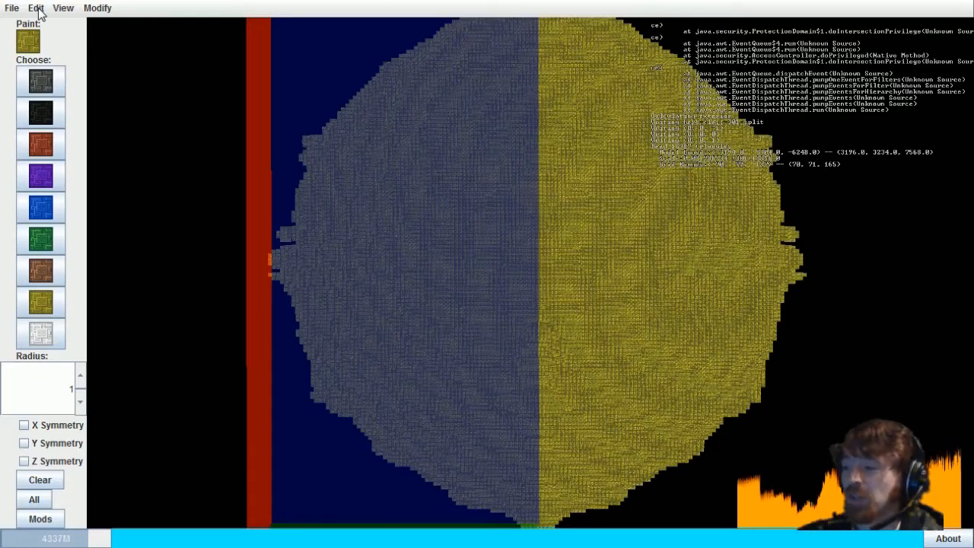
- Glance at the Edit menu, close it, then show the Modify menu
left_click(35, 8)
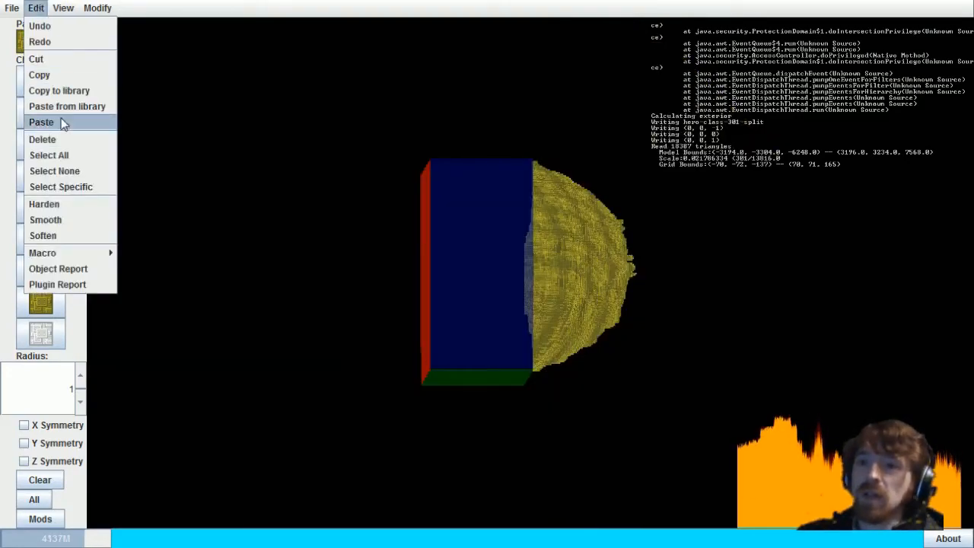
mouse_move(183, 109)
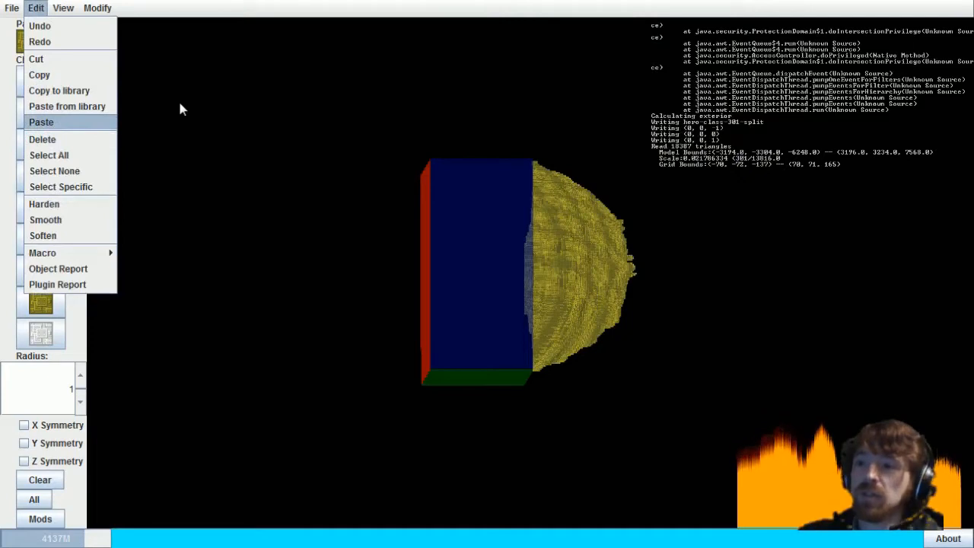
left_click(97, 7)
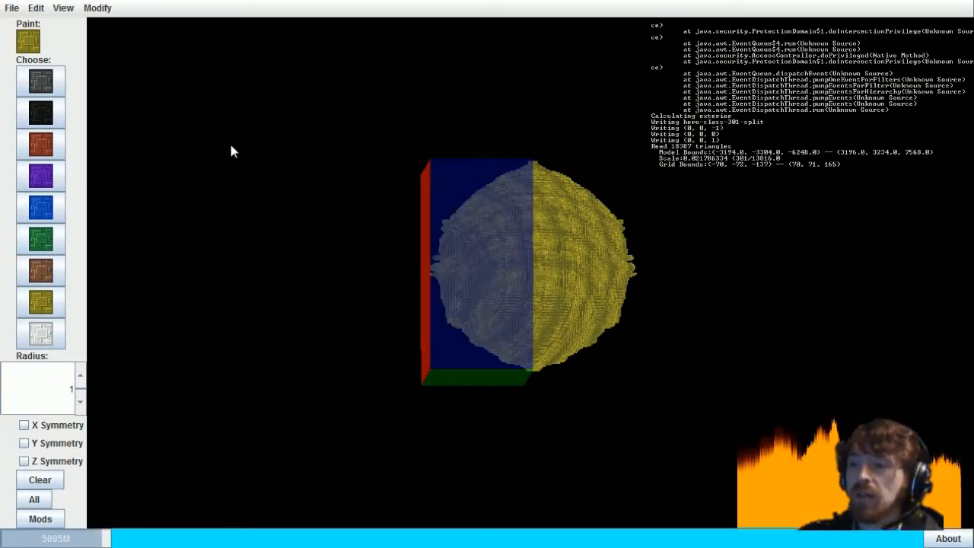
left_click(98, 7)
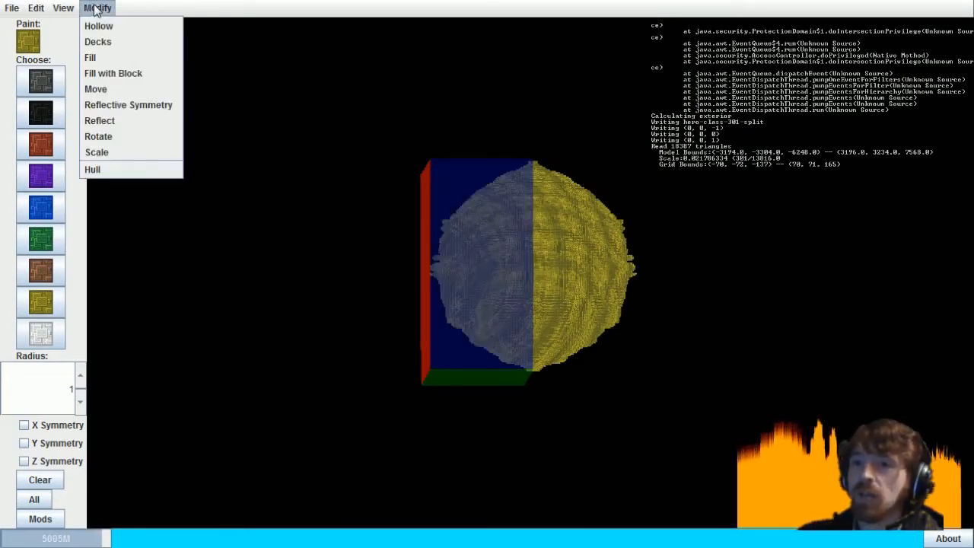
- Run Modify > Hollow and let the exterior calculation finish
left_click(98, 7)
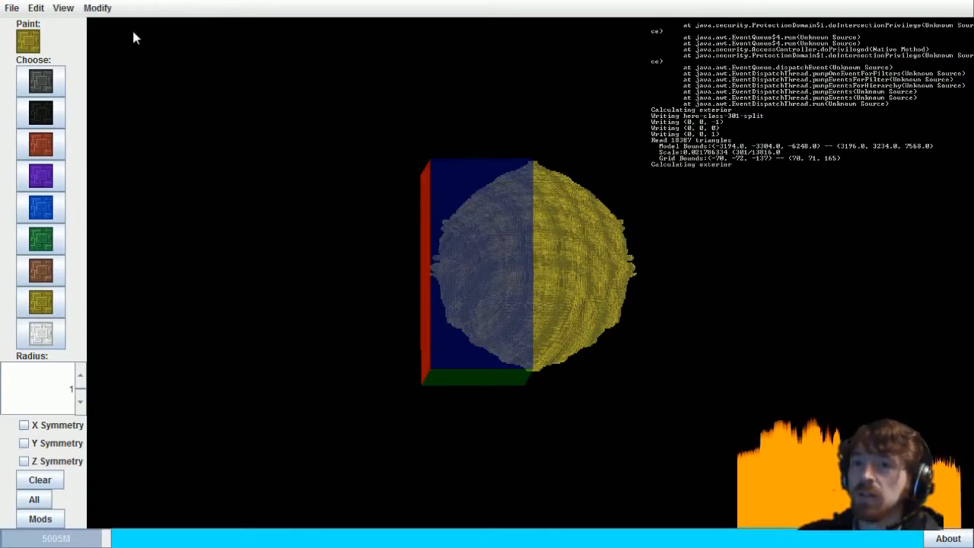
mouse_move(115, 218)
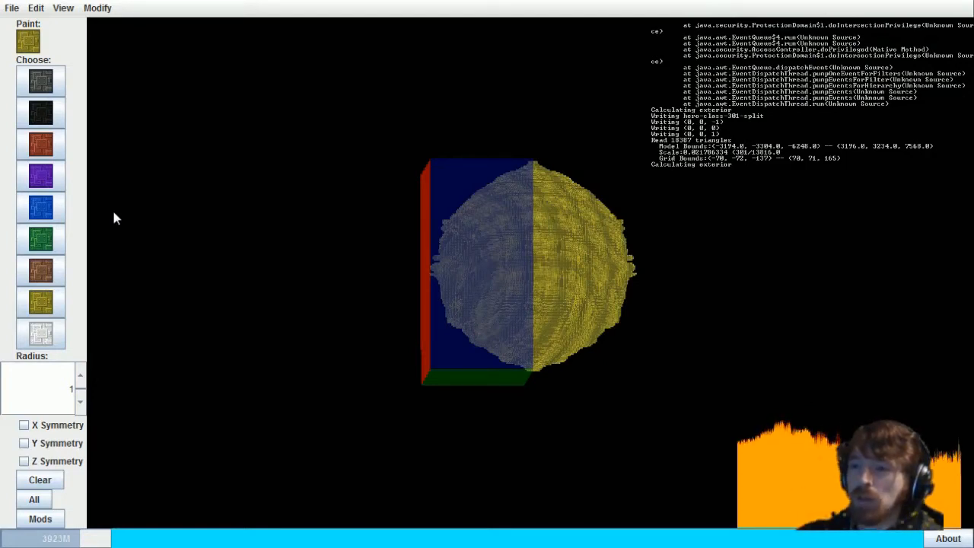
mouse_move(59, 51)
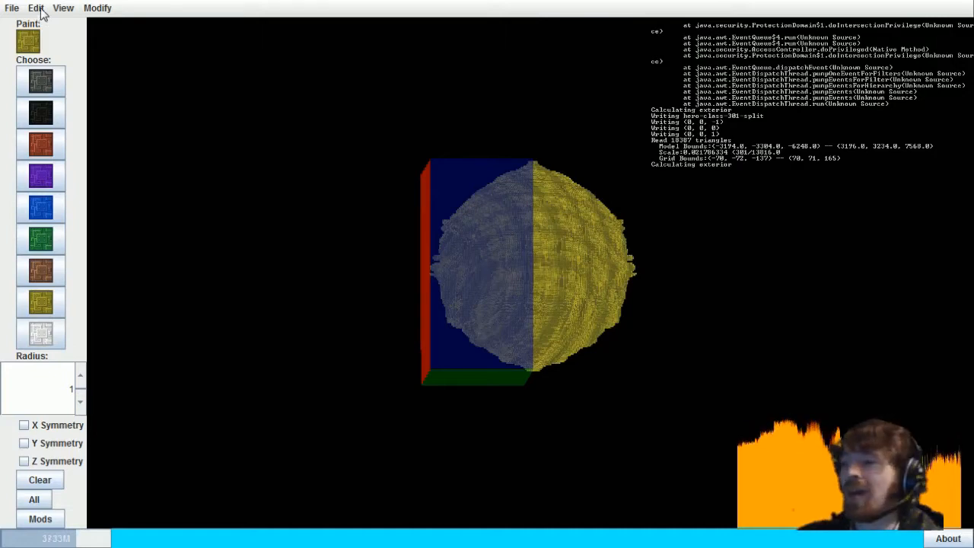
mouse_move(454, 216)
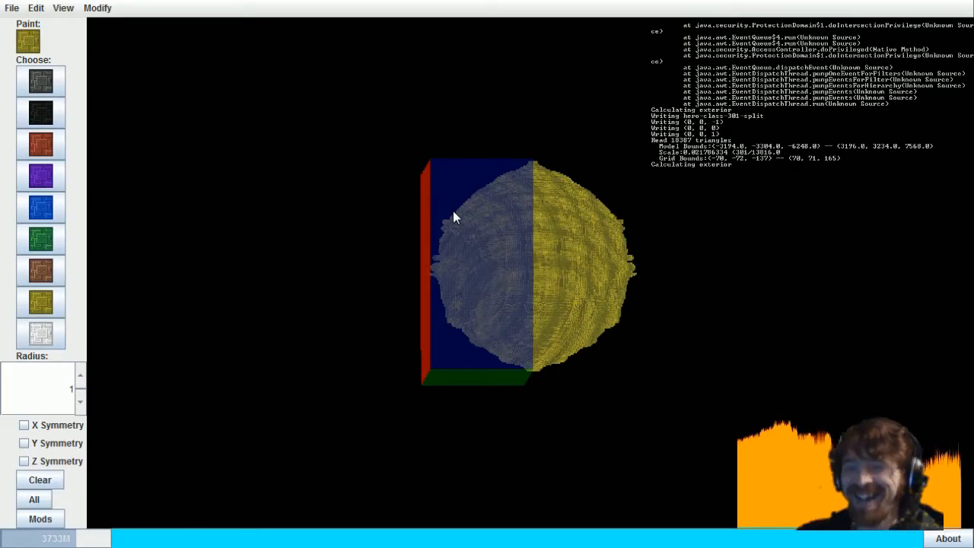
mouse_move(394, 194)
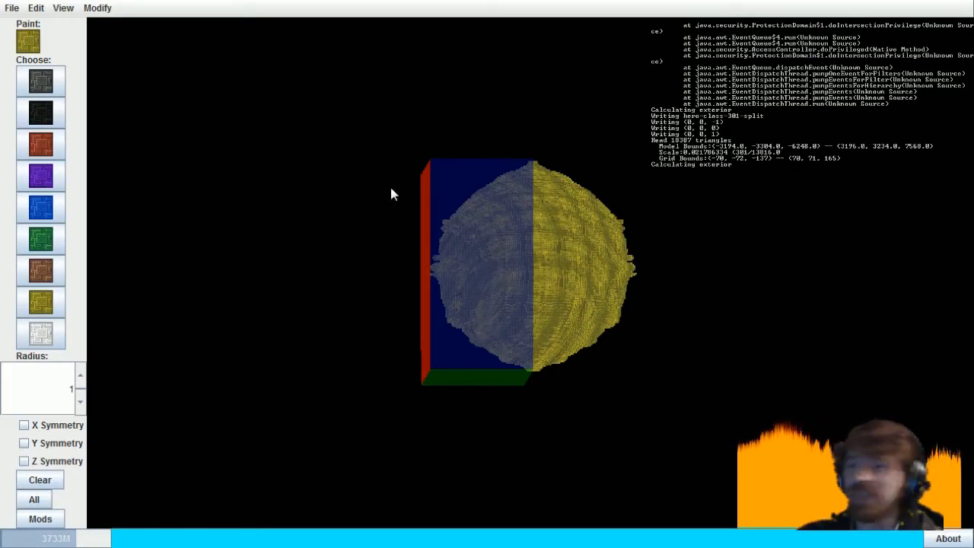
- Deselect everything with Edit > Select None, then coat the whole model brown
left_click(35, 7)
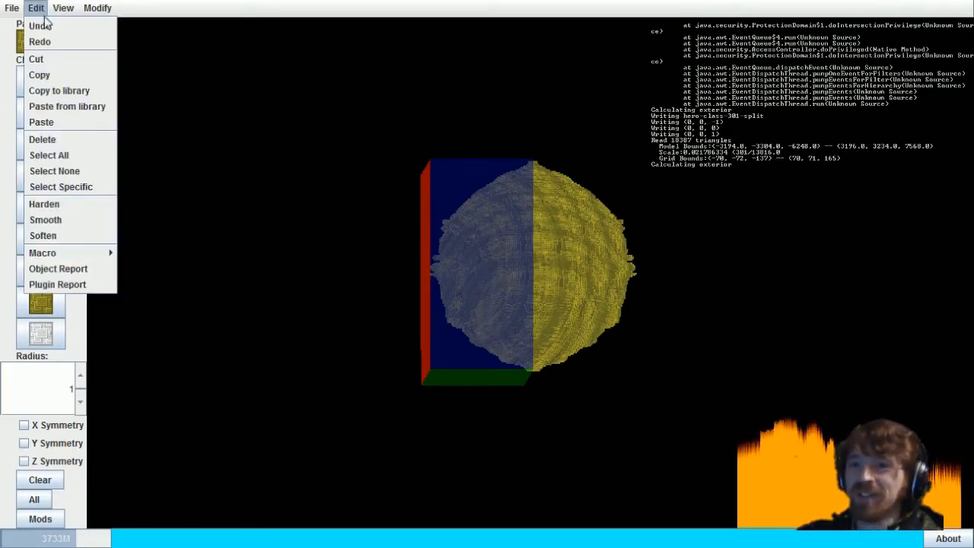
mouse_move(54, 171)
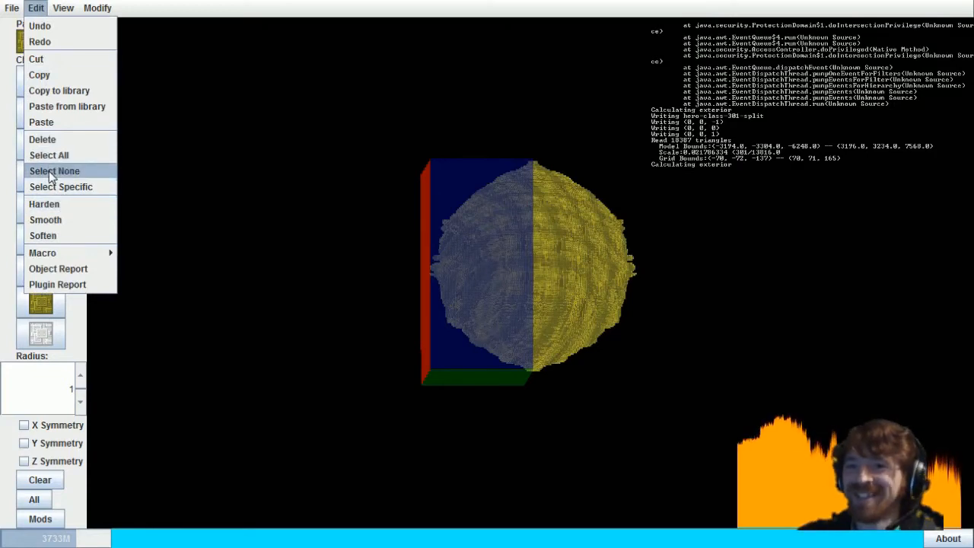
left_click(54, 170)
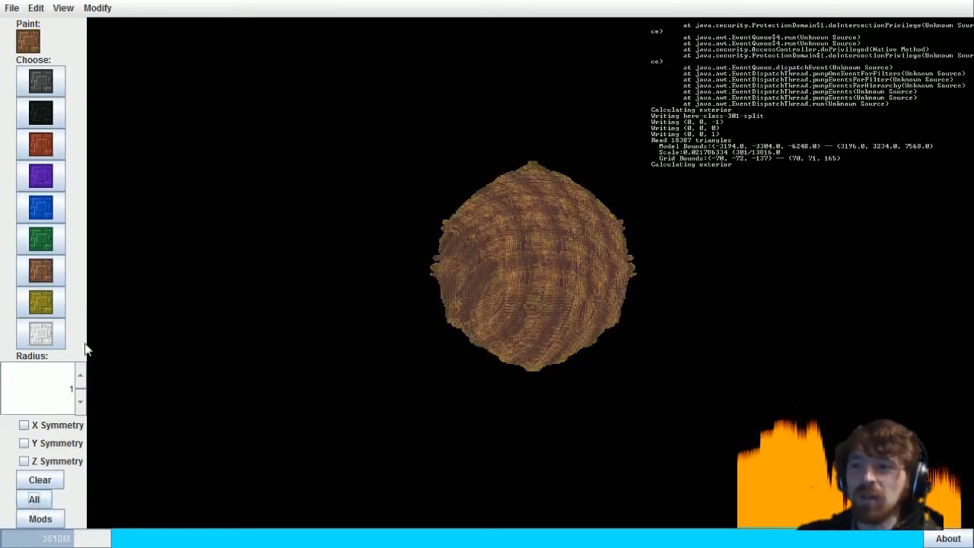
left_click(98, 8)
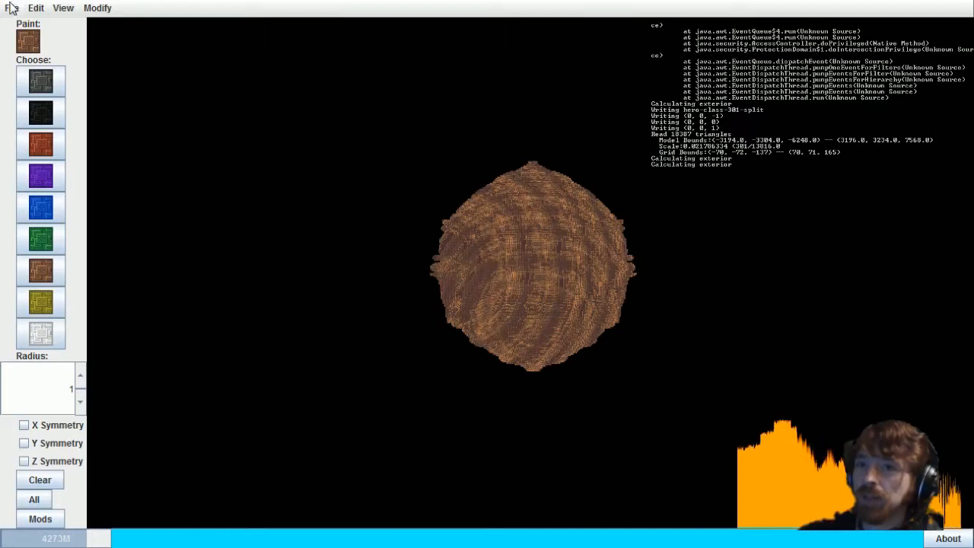
mouse_move(129, 86)
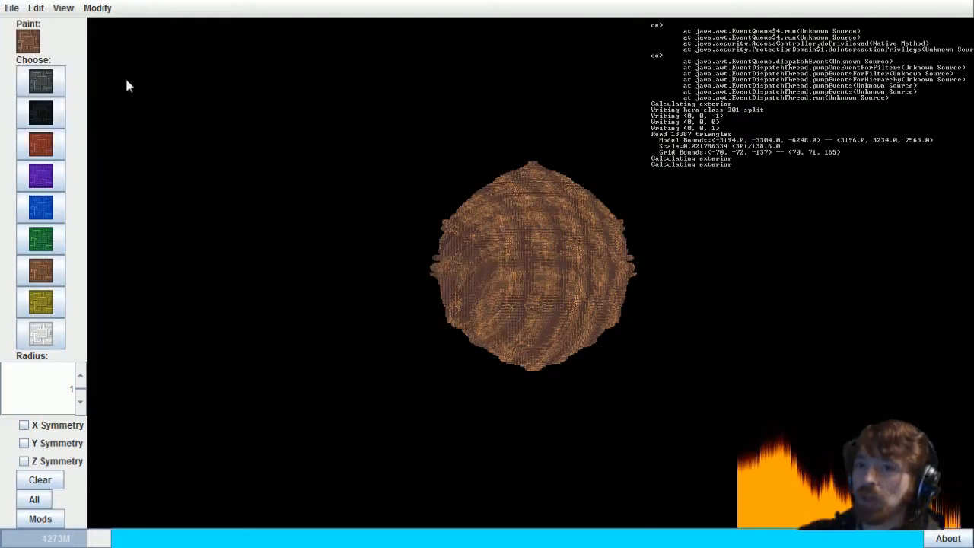
mouse_move(438, 236)
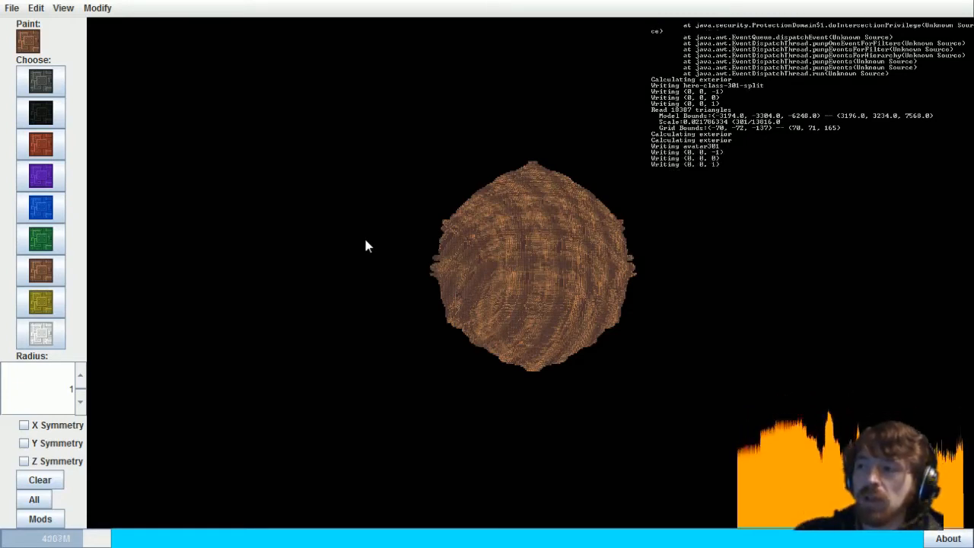
left_click(97, 8)
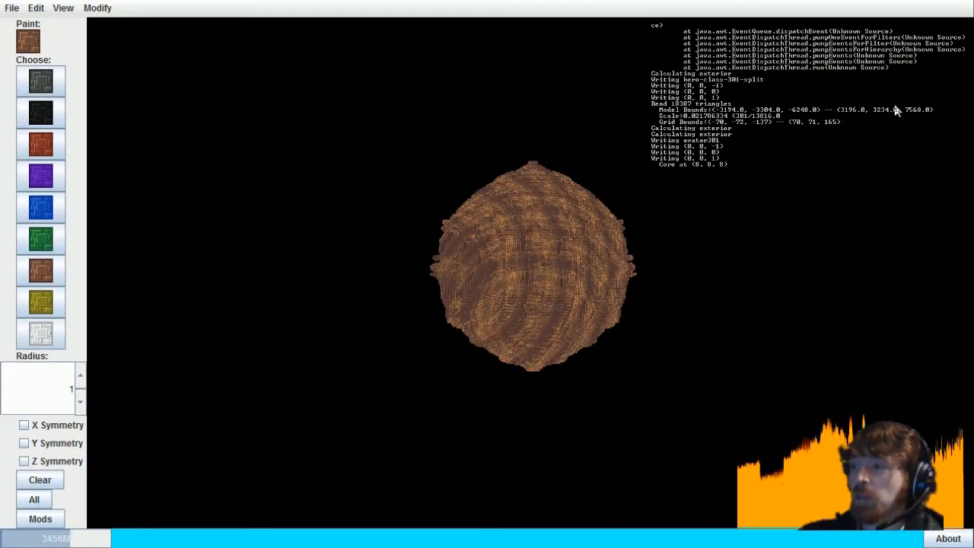
mouse_move(715, 354)
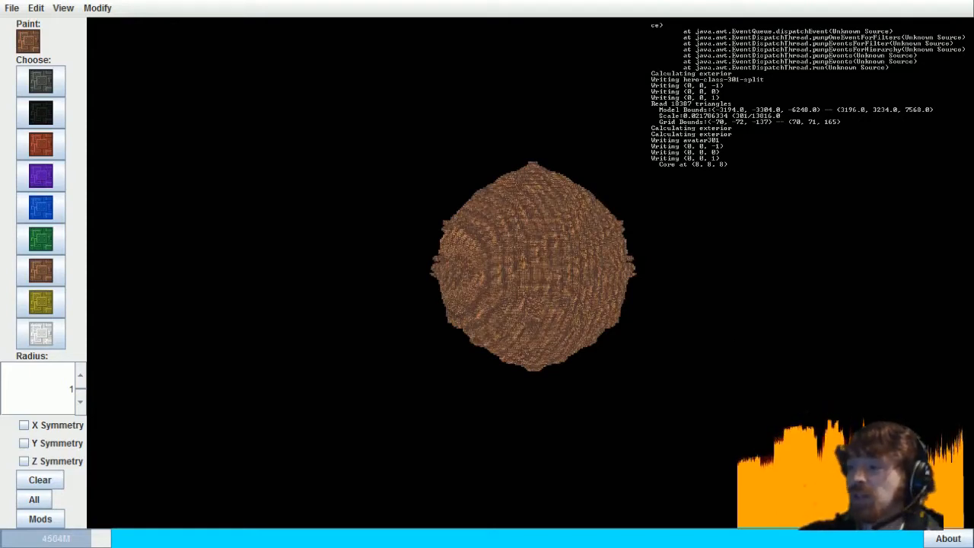
mouse_move(959, 398)
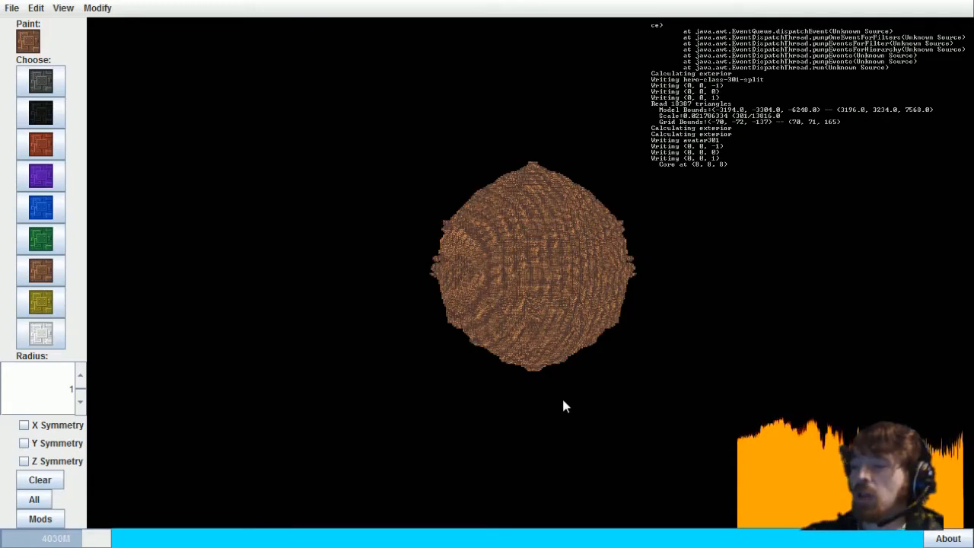
mouse_move(369, 104)
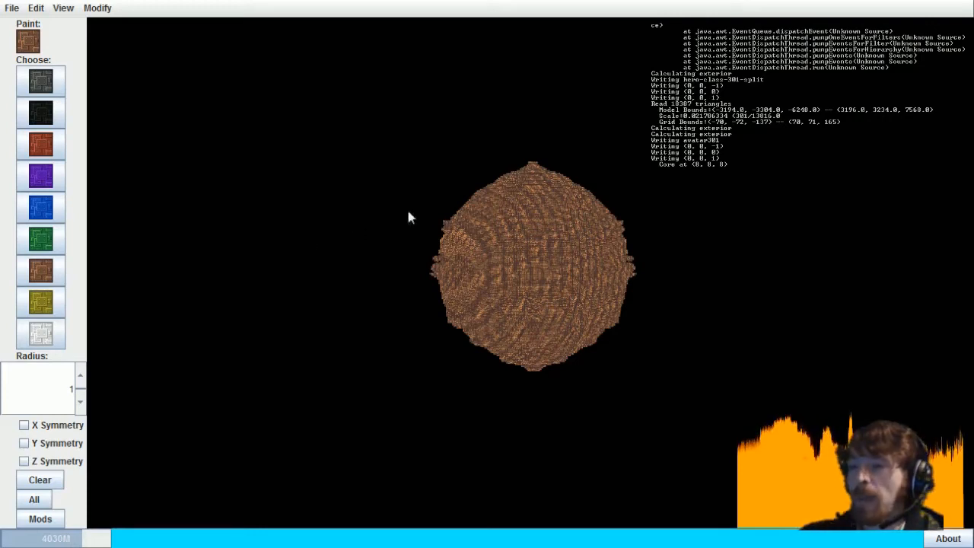
mouse_move(490, 220)
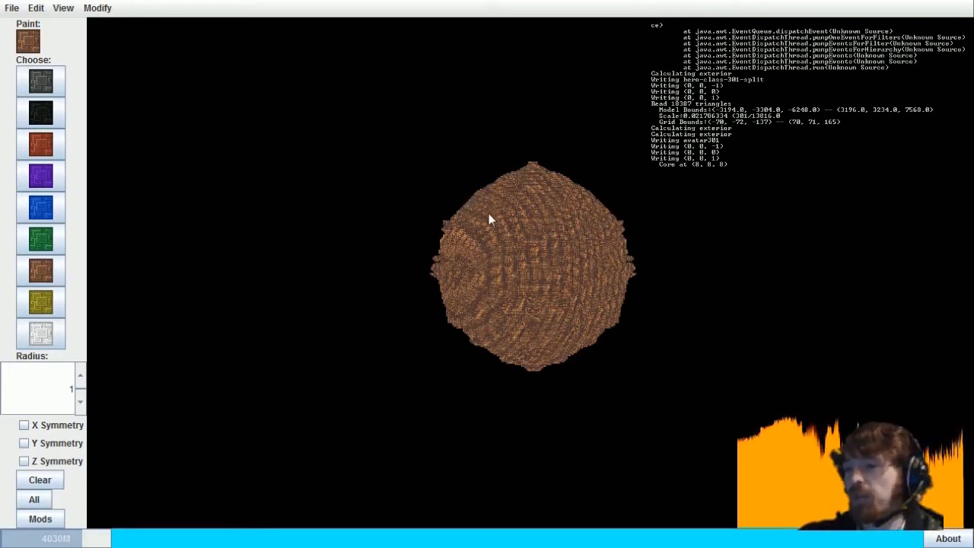
mouse_move(584, 203)
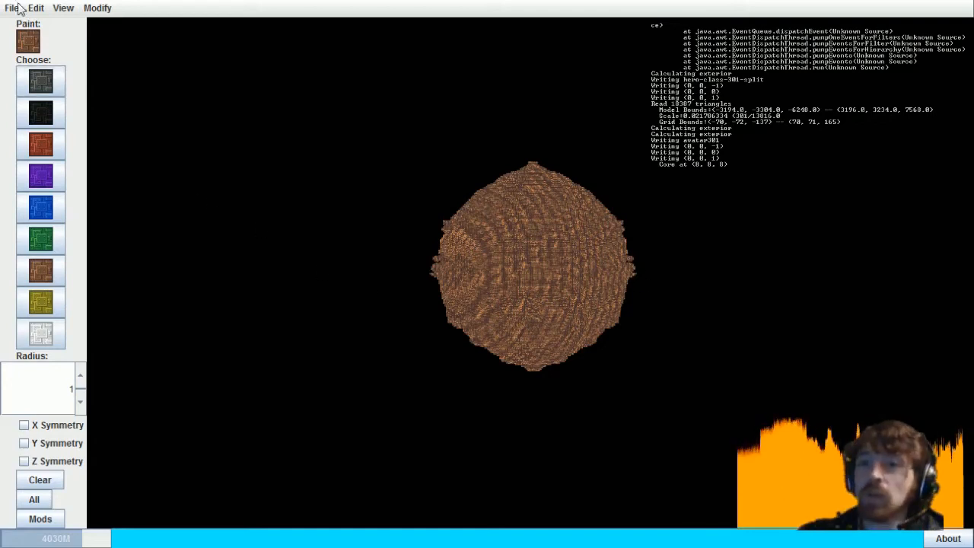
left_click(35, 7)
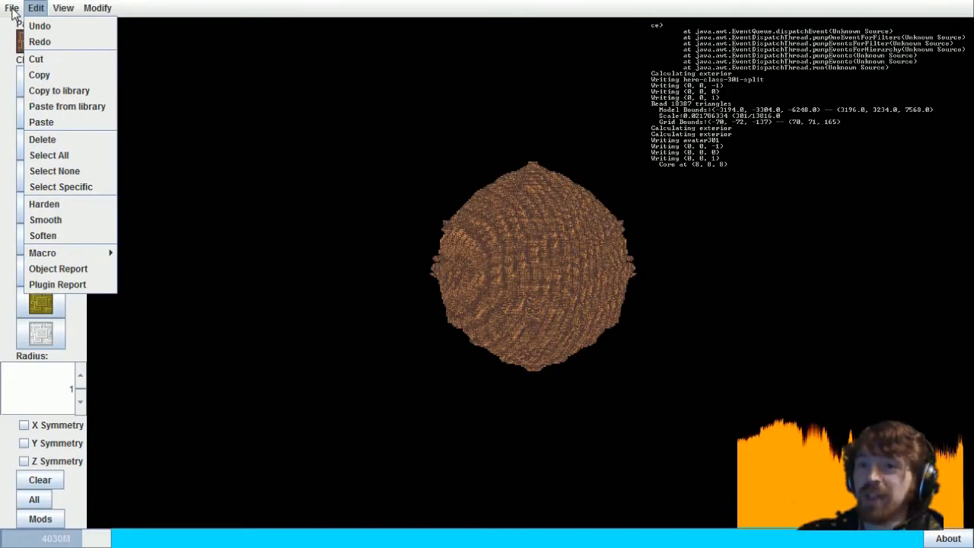
left_click(12, 8)
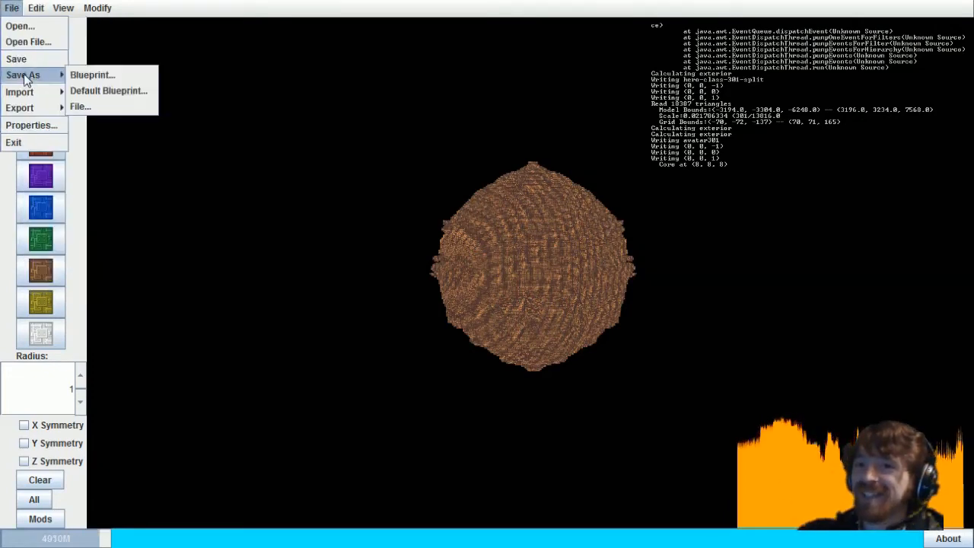
mouse_move(275, 287)
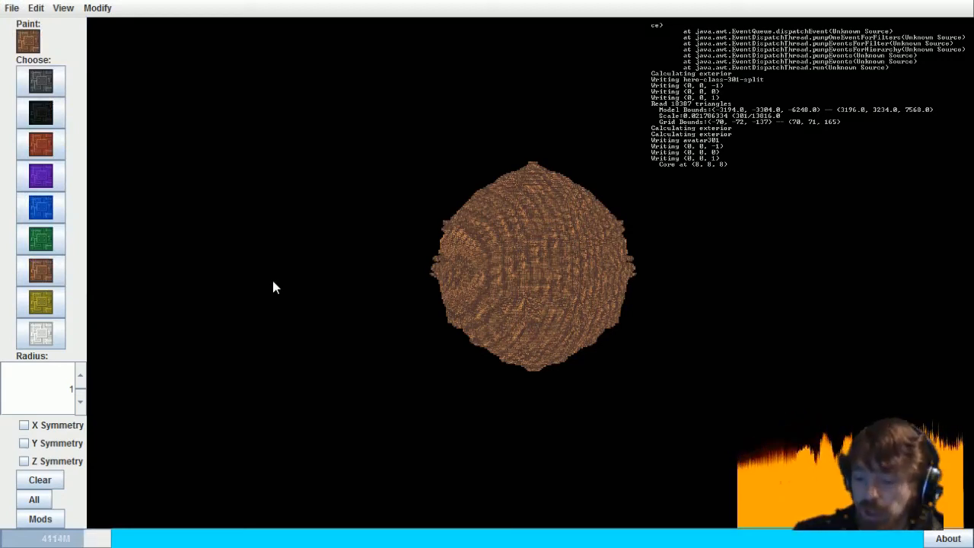
mouse_move(264, 296)
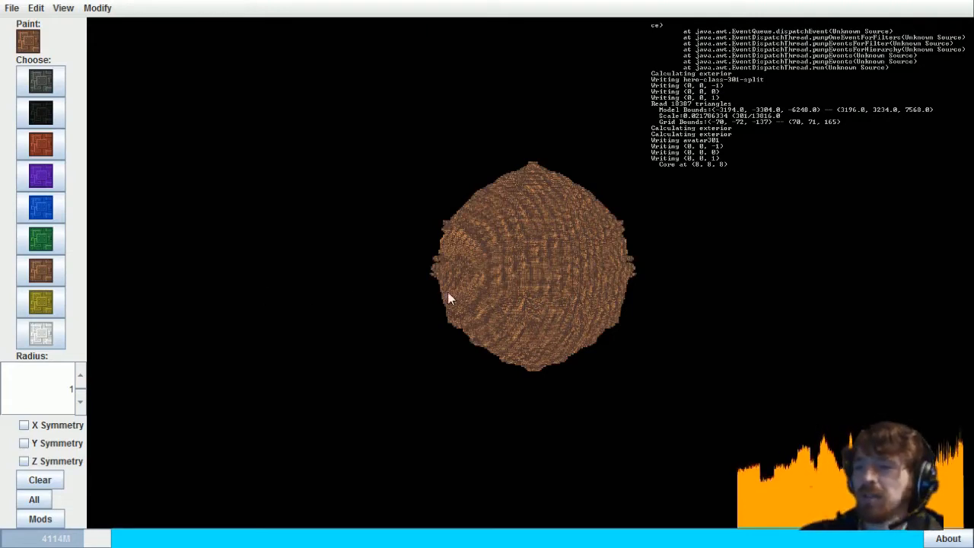
mouse_move(455, 295)
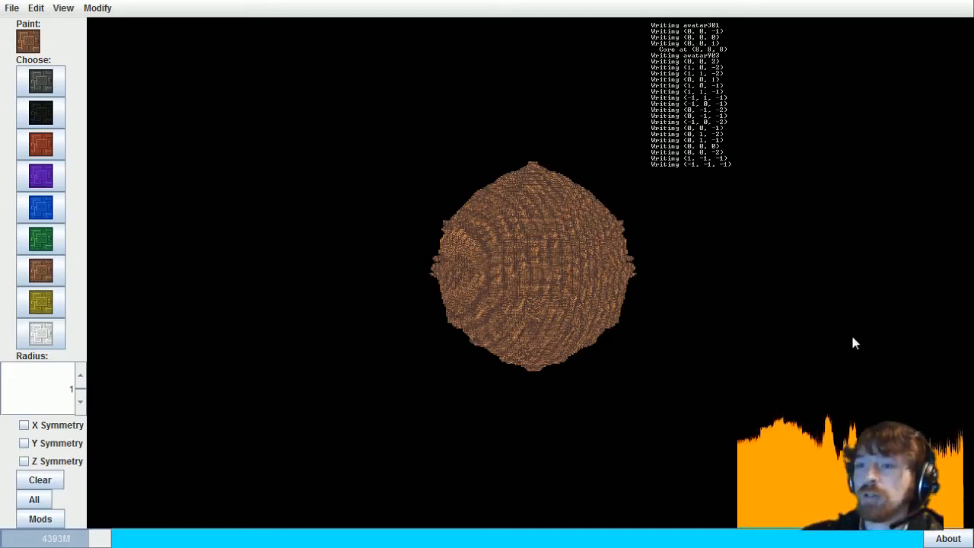
mouse_move(455, 120)
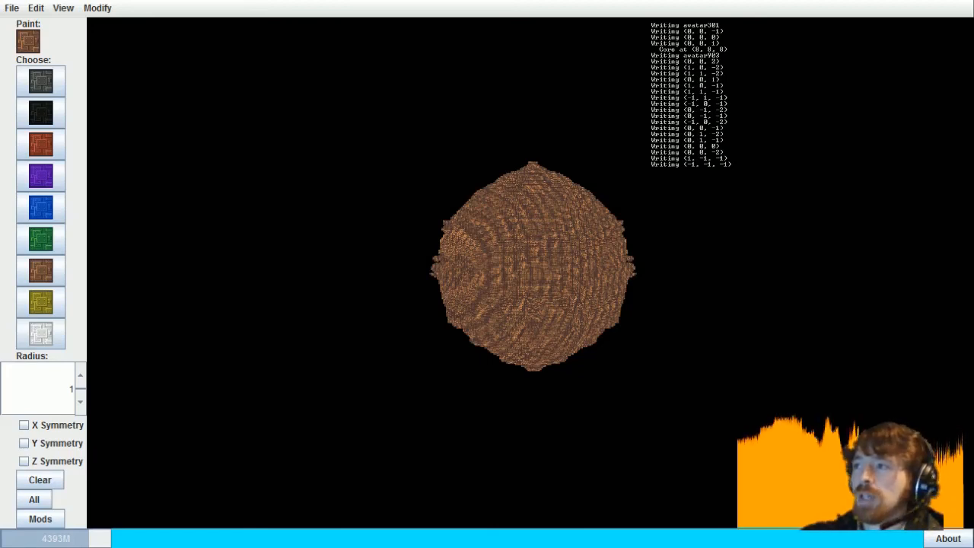
mouse_move(215, 67)
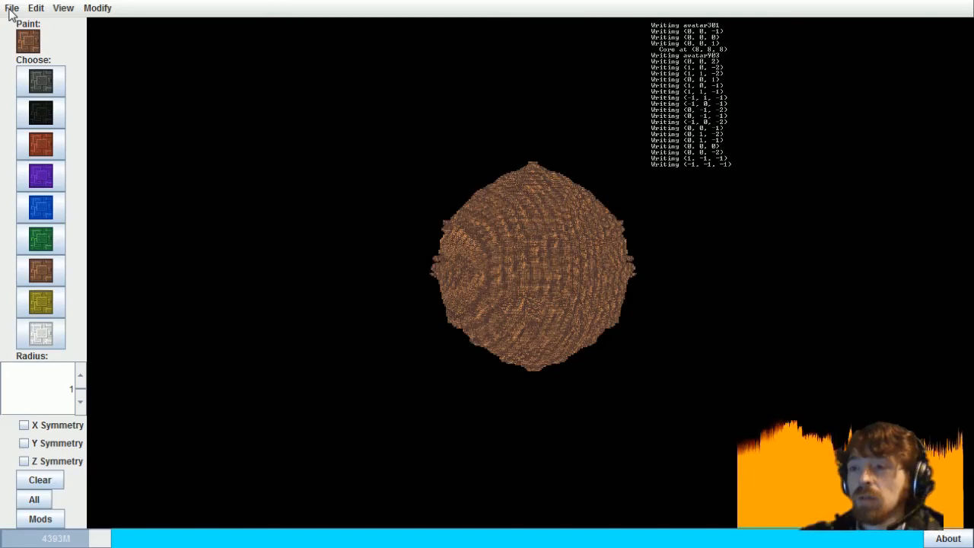
mouse_move(530, 352)
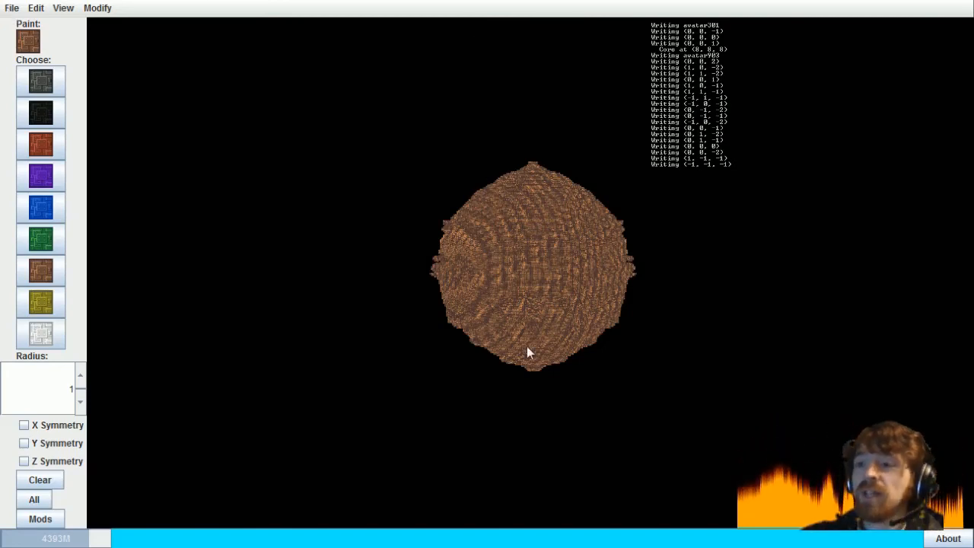
- Open the File menu and close it without choosing anything
left_click(11, 7)
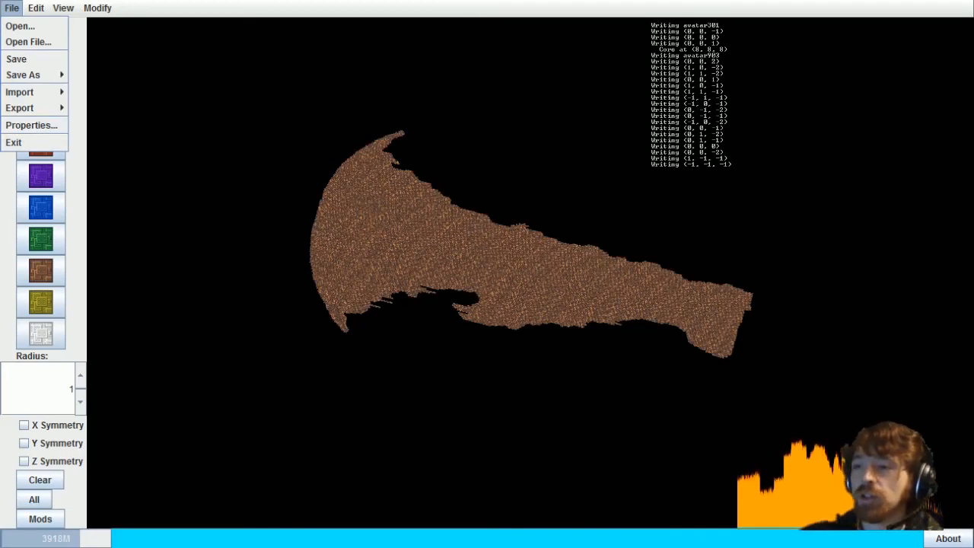
left_click(11, 7)
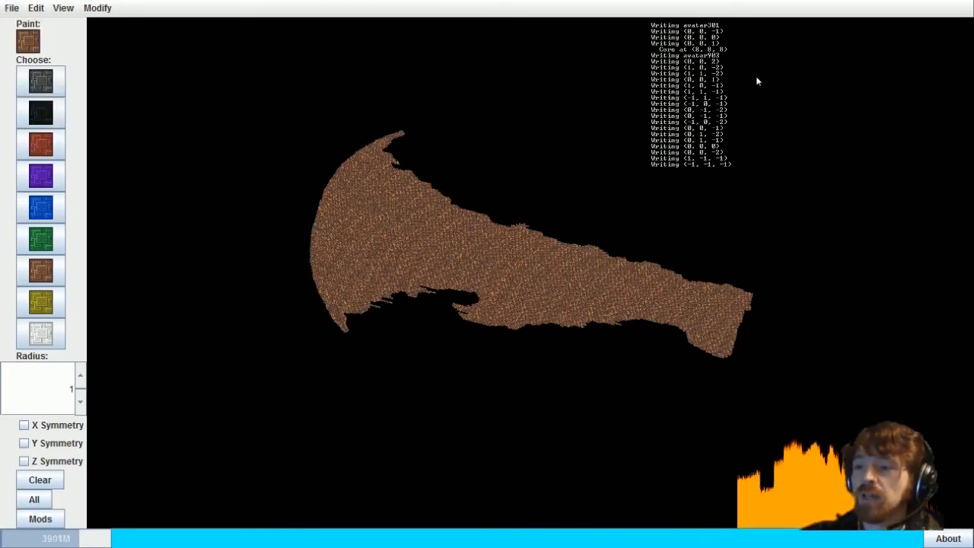